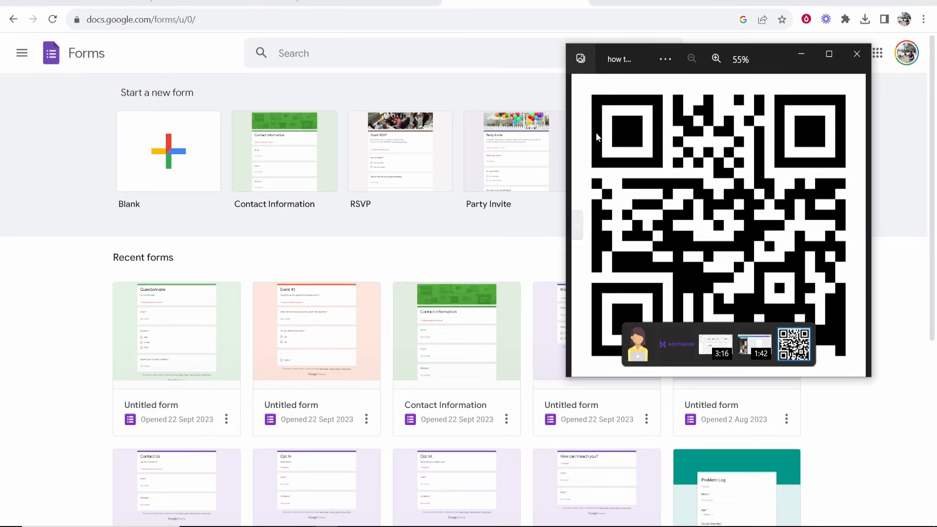
# Step: Close the QR code image preview to reveal the Google Forms start page
pyautogui.click(856, 54)
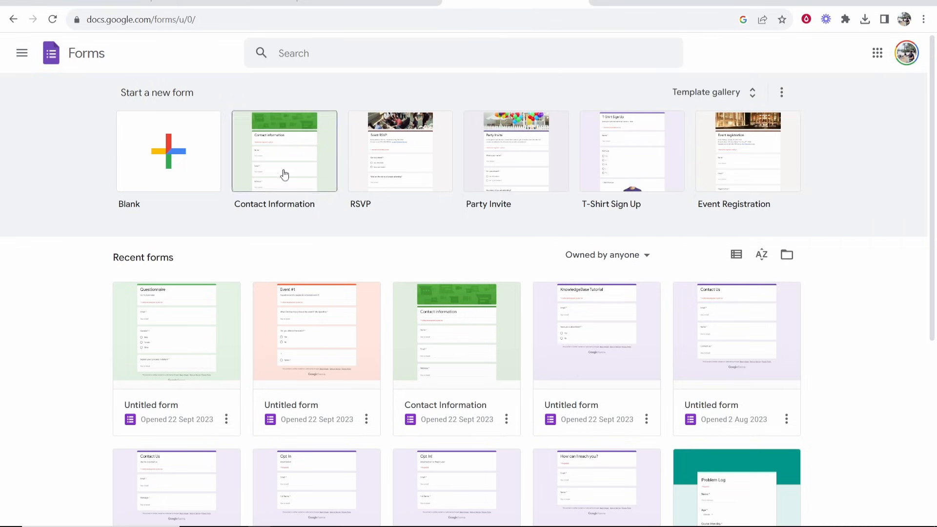
pyautogui.moveTo(327, 103)
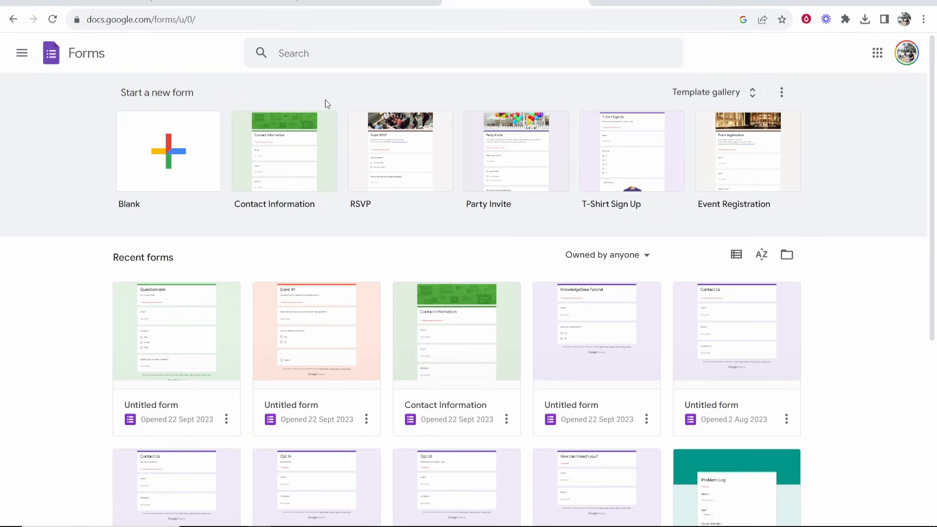
pyautogui.moveTo(289, 90)
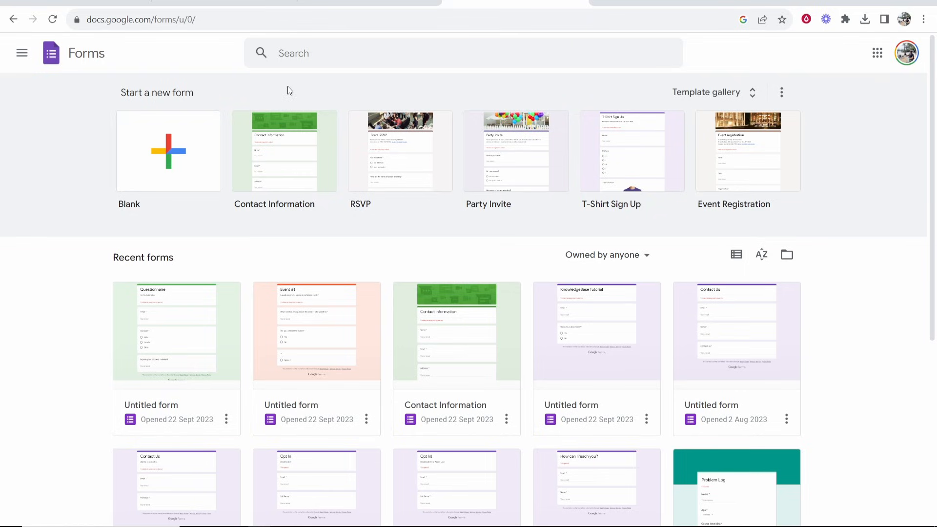
pyautogui.moveTo(217, 105)
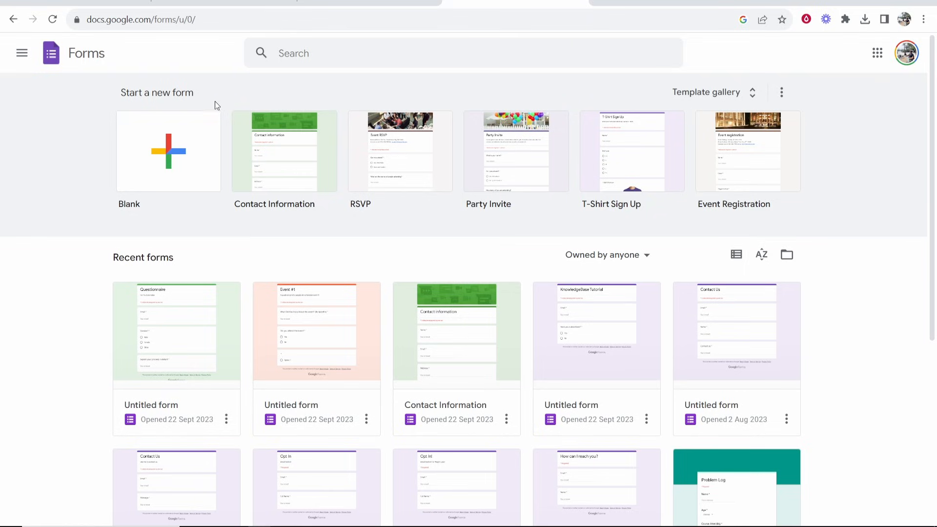
pyautogui.moveTo(220, 235)
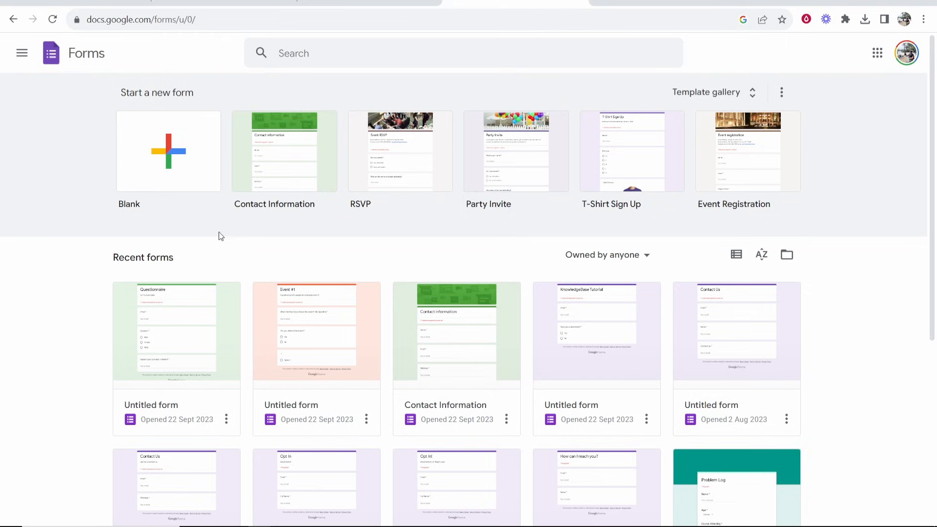
pyautogui.moveTo(164, 205)
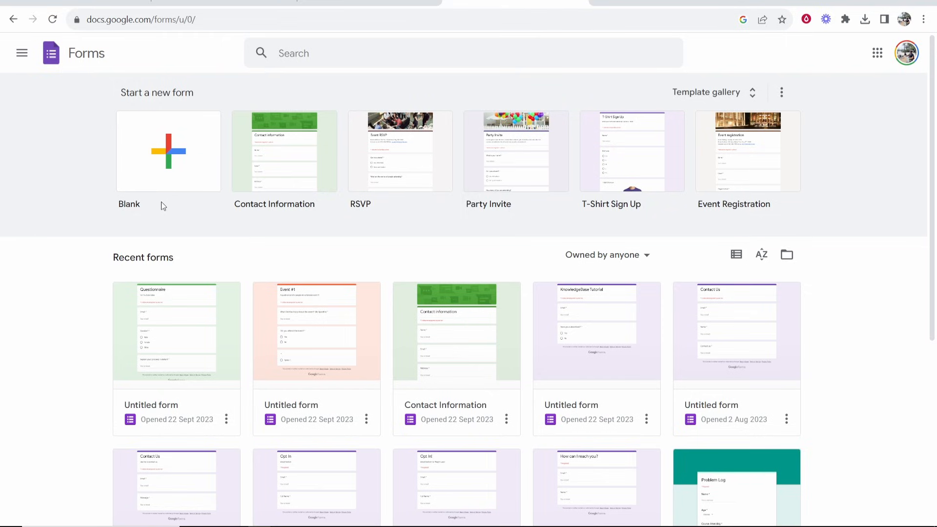
pyautogui.moveTo(187, 206)
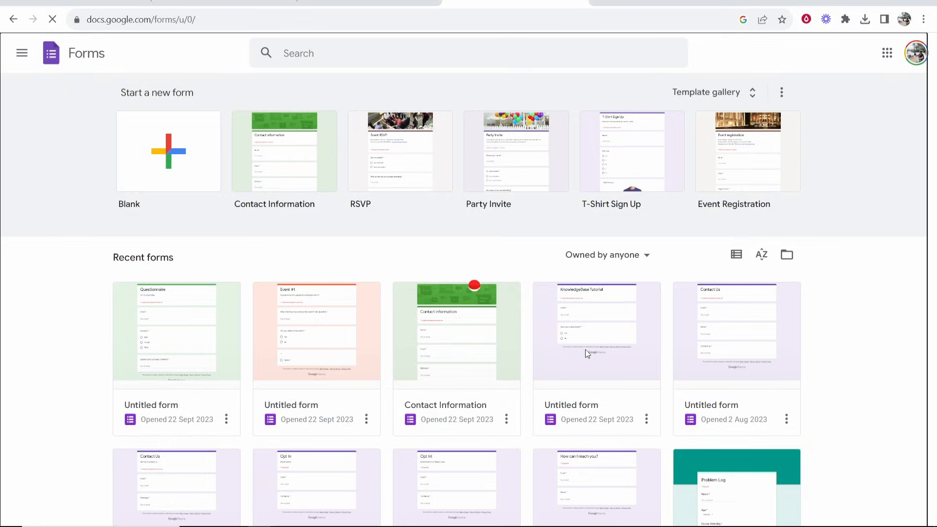
# Step: Open the KnowledgeBase Tutorial form, check its Responses, and return to its Questions
pyautogui.click(595, 334)
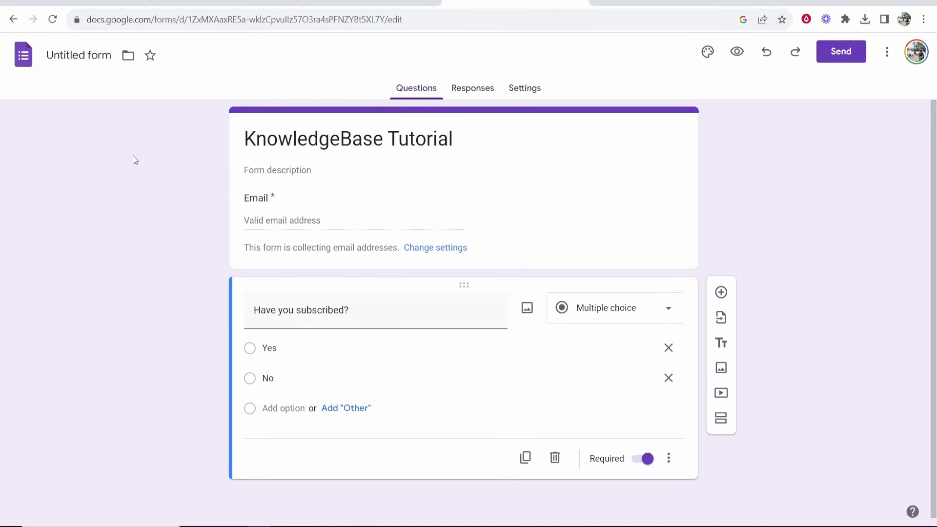
pyautogui.click(472, 88)
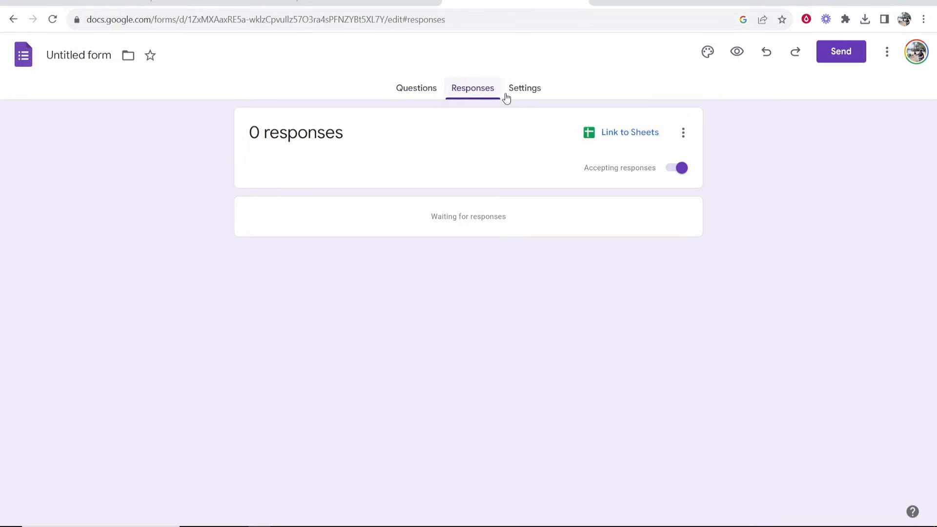
pyautogui.click(415, 88)
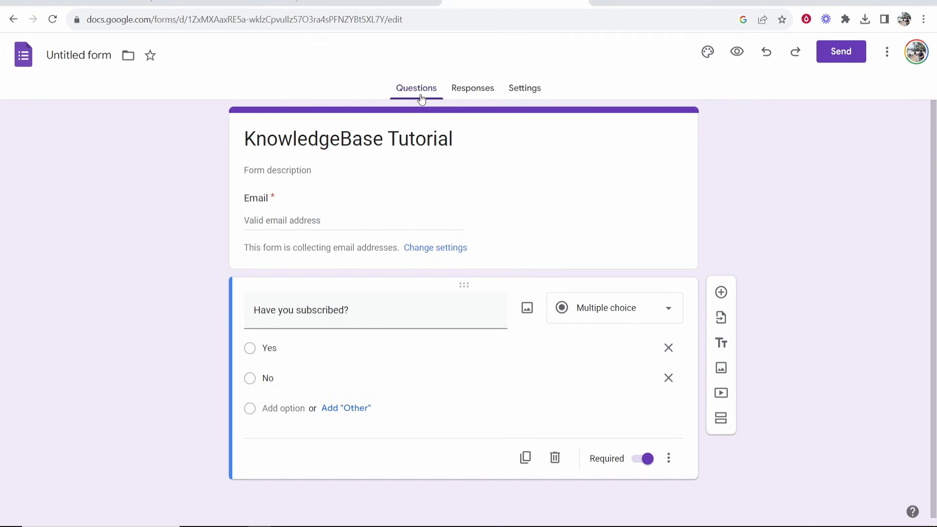
pyautogui.moveTo(476, 160)
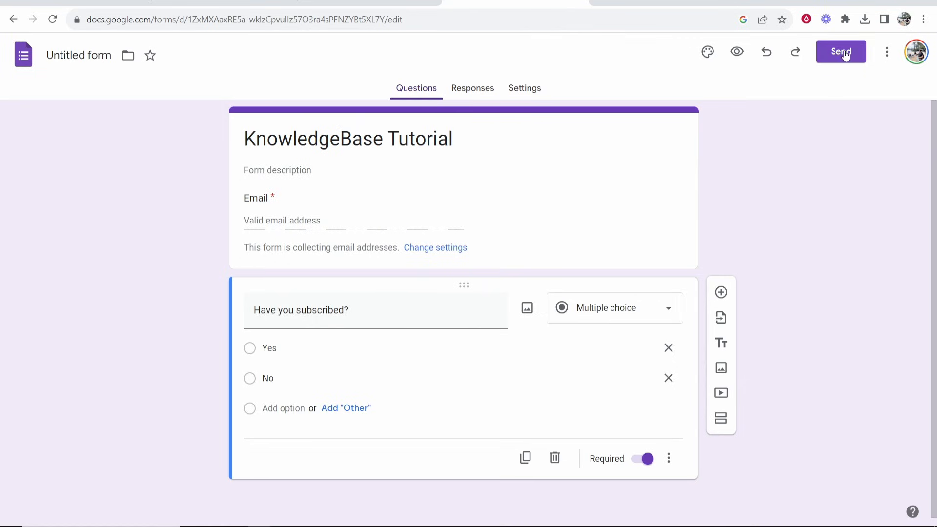
# Step: Copy the form's shortened share link from the Send dialog and dismiss it
pyautogui.click(841, 52)
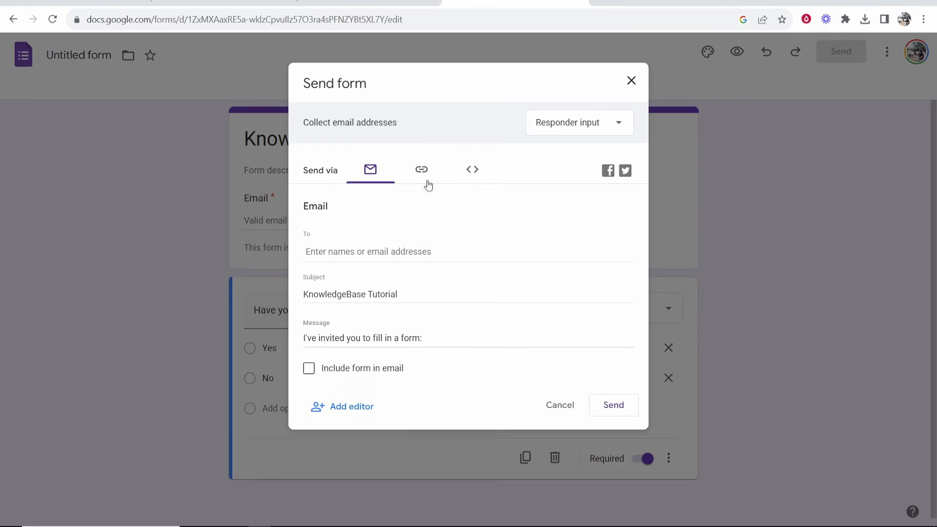
pyautogui.click(422, 169)
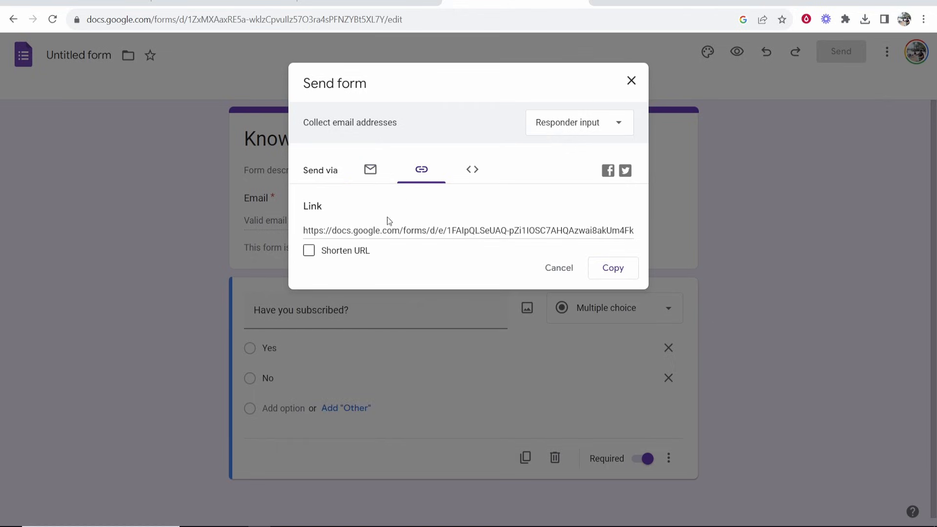
pyautogui.click(309, 250)
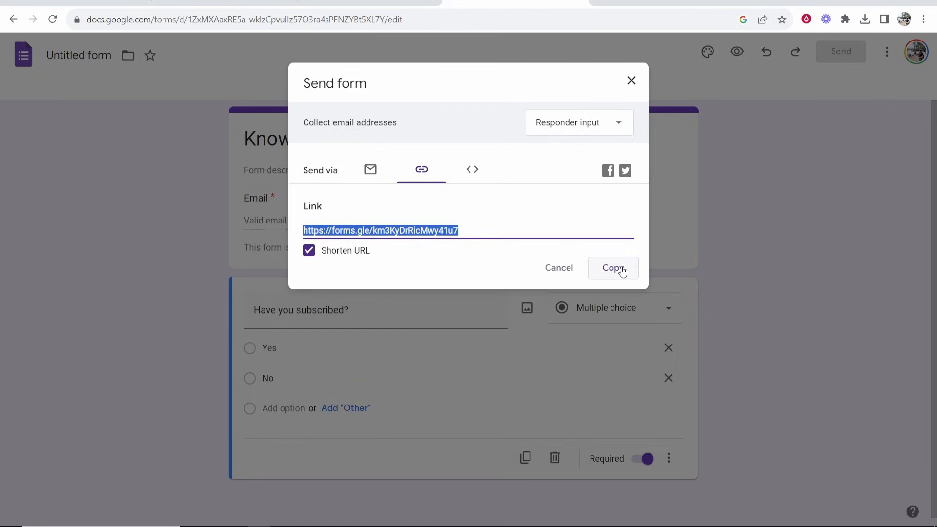
pyautogui.click(612, 268)
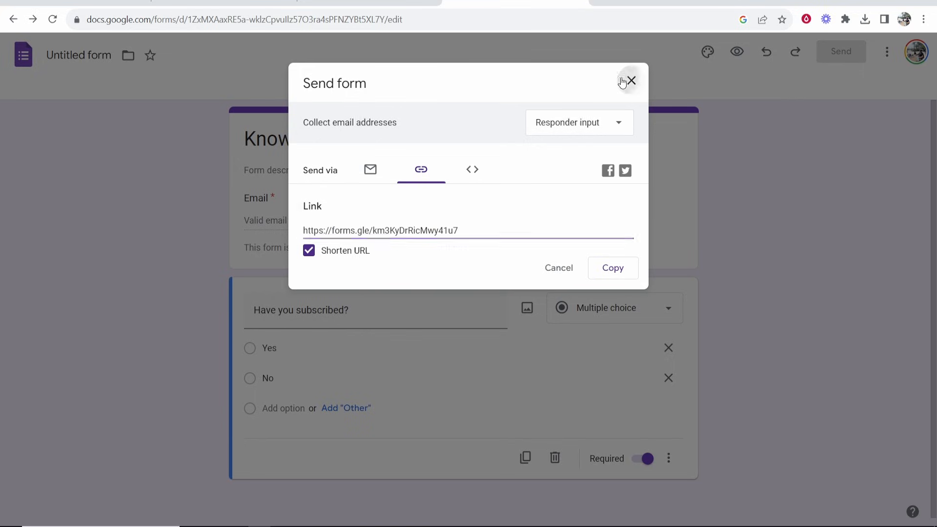
pyautogui.click(630, 81)
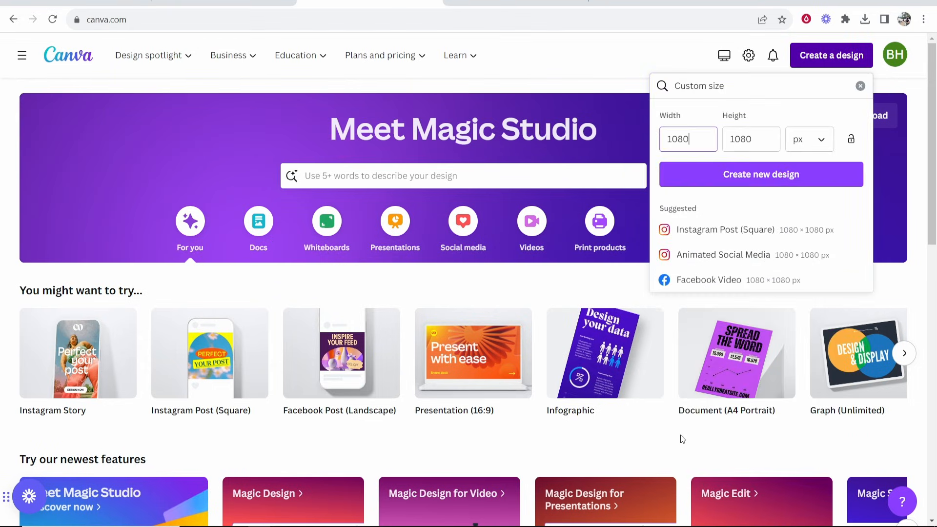
# Step: Create a new blank 1080 × 1080 px custom-size design in Canva
pyautogui.tripleClick(688, 138)
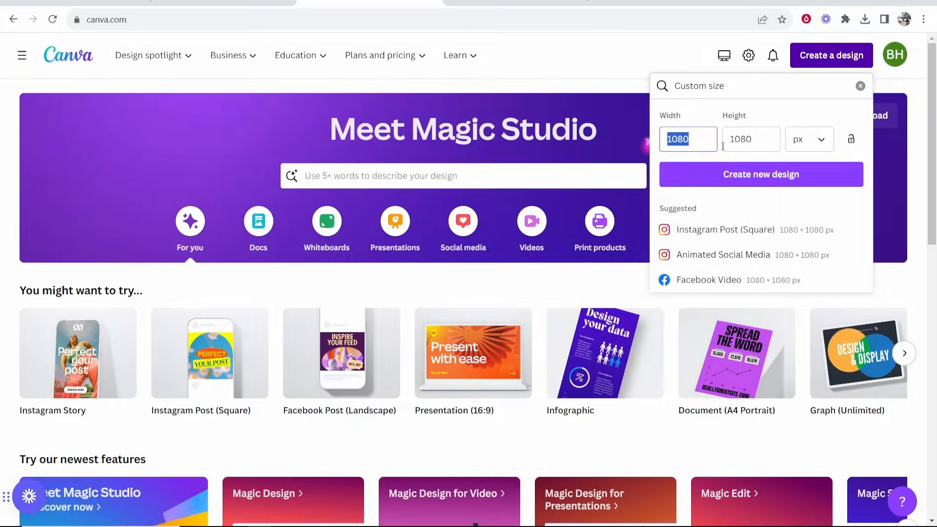
pyautogui.click(760, 173)
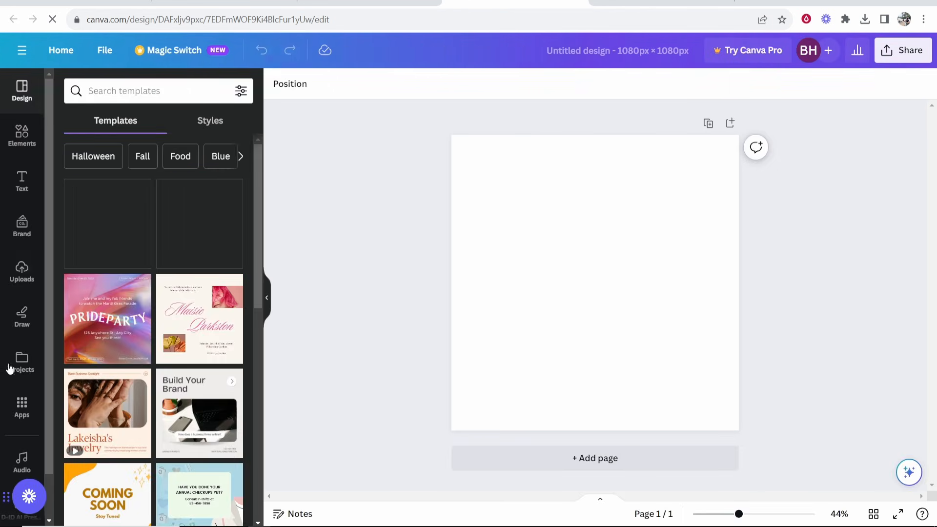
pyautogui.moveTo(21, 408)
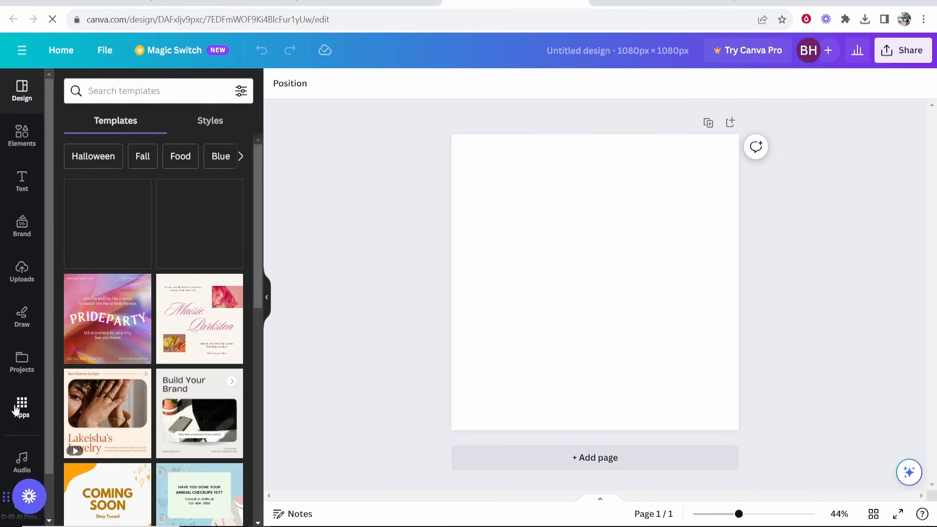
# Step: Generate a QR code from the pasted forms.gle link using the QR Code app
pyautogui.click(22, 406)
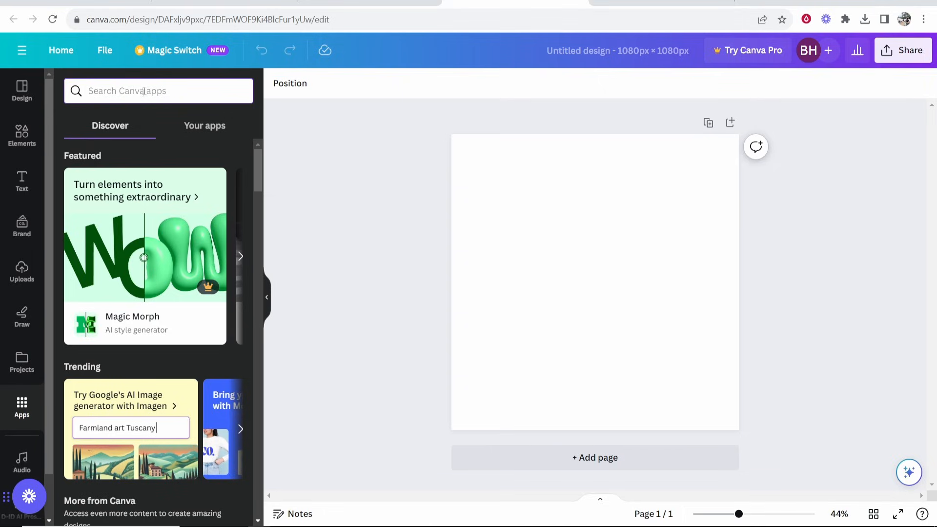
pyautogui.write('qr code')
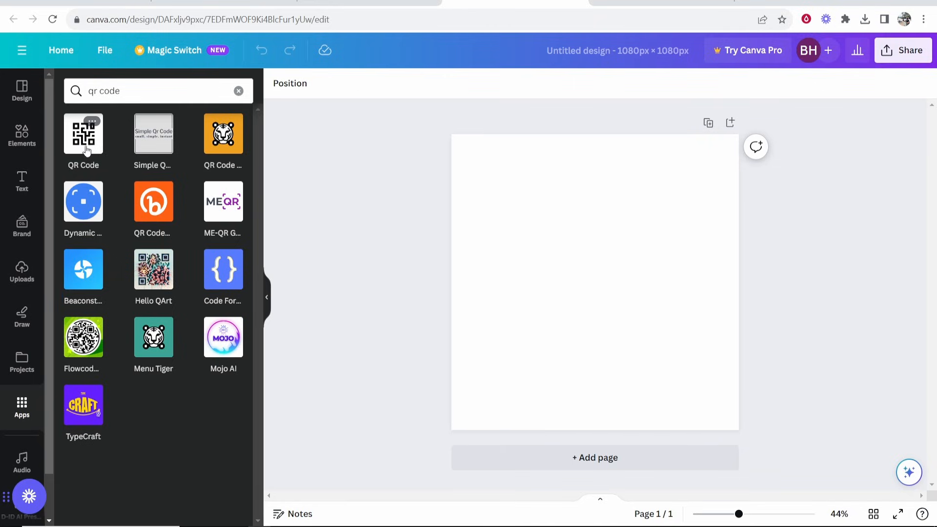
pyautogui.click(83, 137)
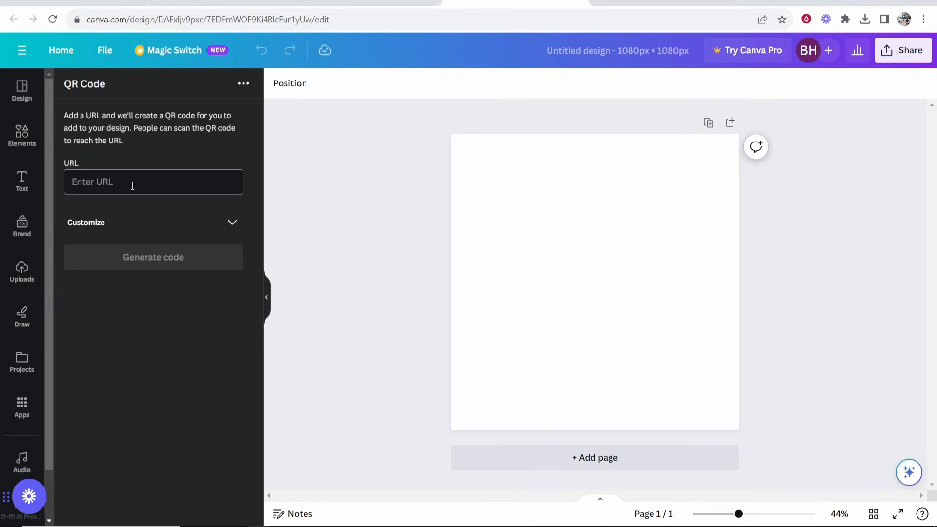
pyautogui.rightClick(132, 182)
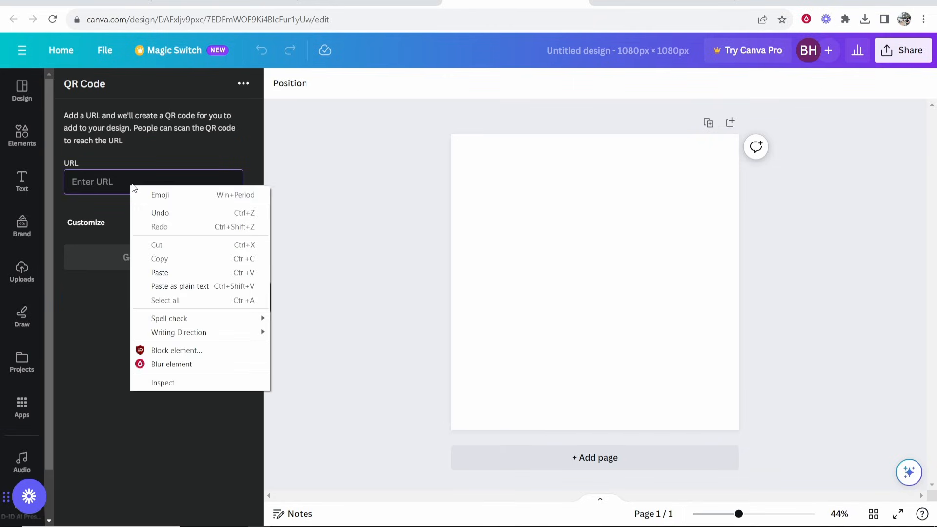
pyautogui.moveTo(139, 257)
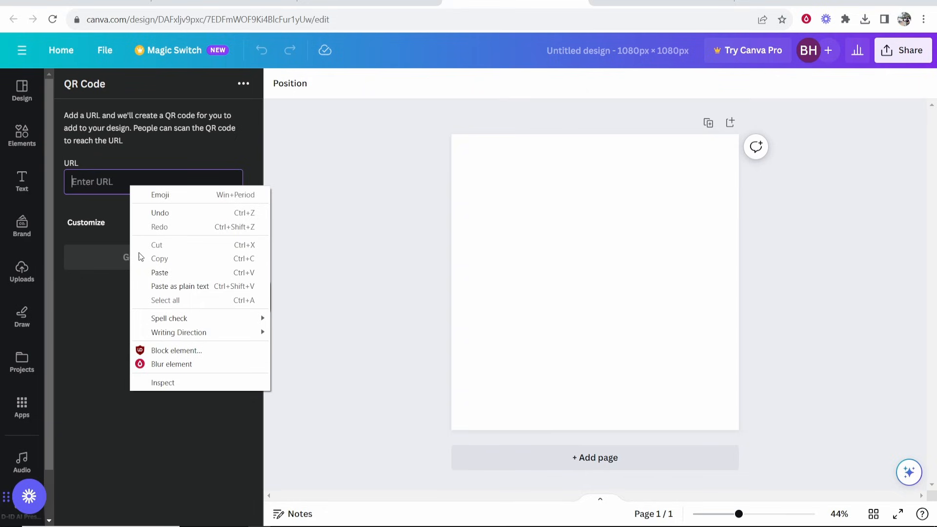
pyautogui.click(159, 272)
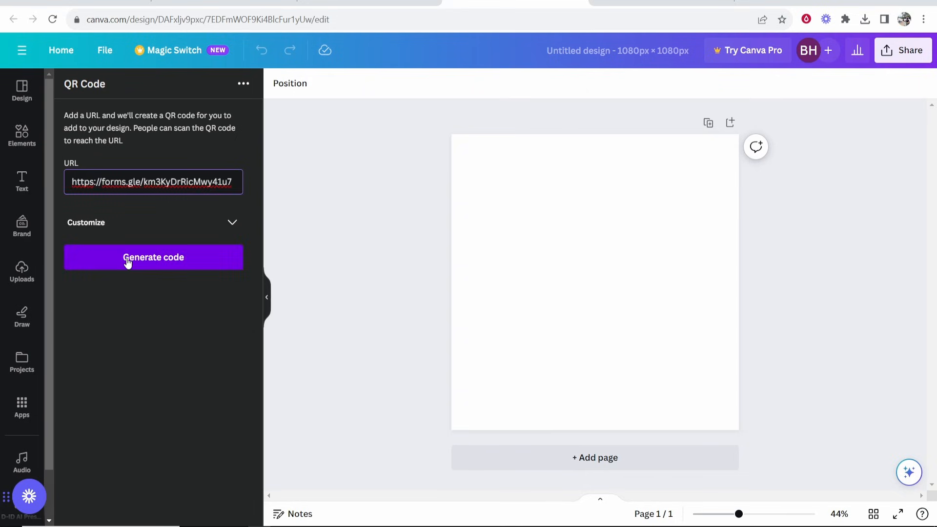
pyautogui.click(153, 256)
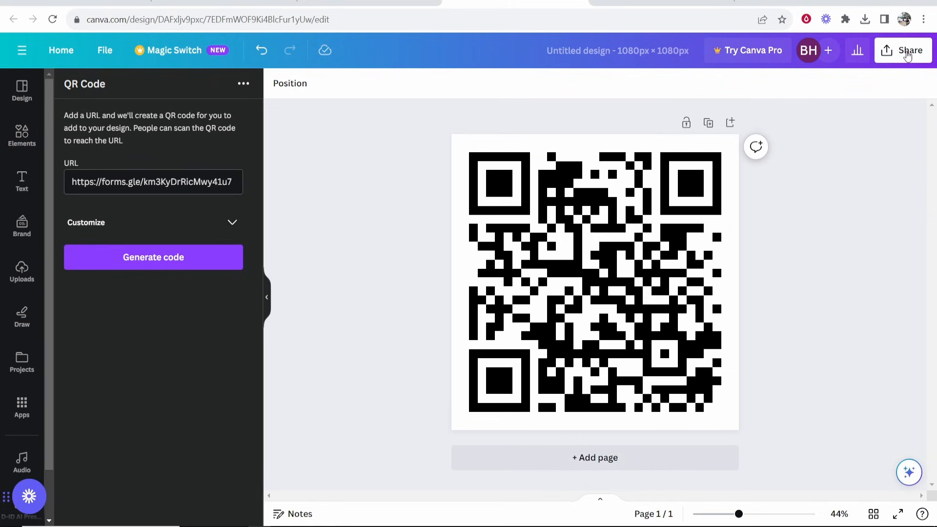
# Step: Download the QR code design to the computer as a PNG image
pyautogui.click(903, 50)
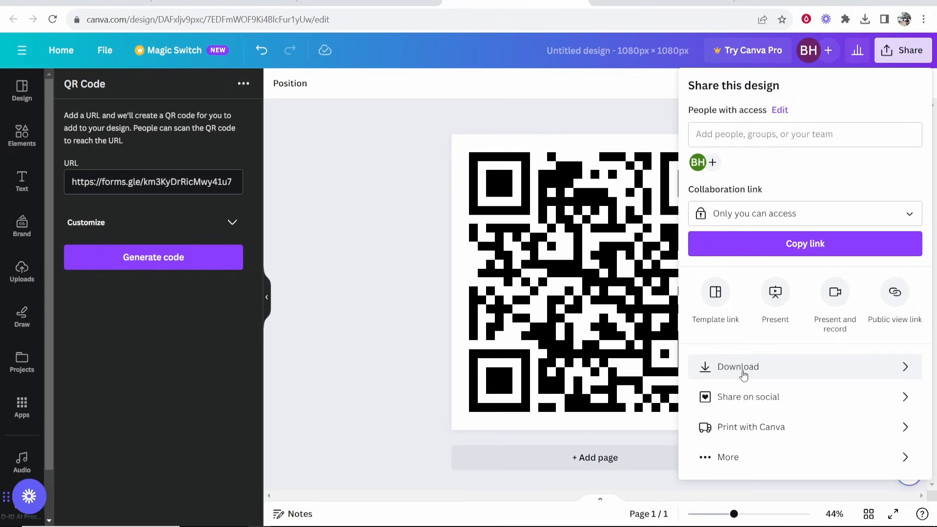
pyautogui.click(738, 366)
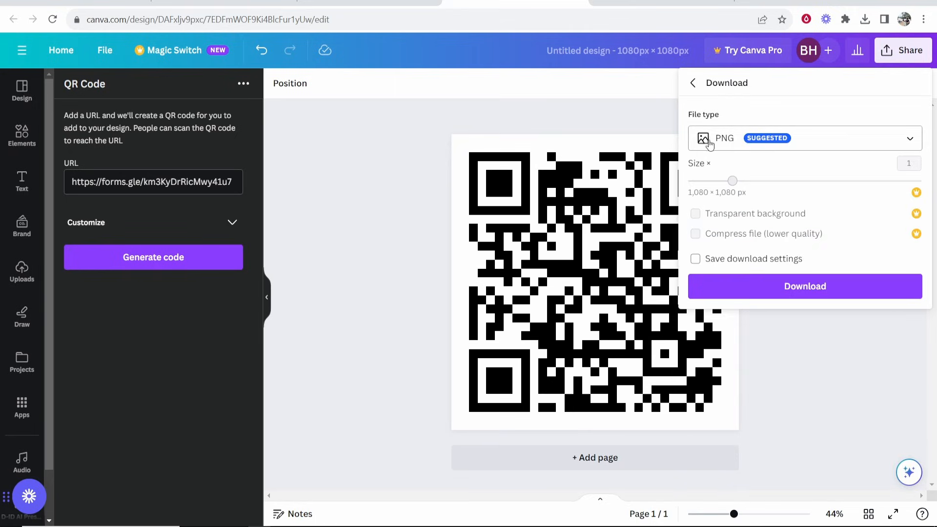
pyautogui.click(805, 286)
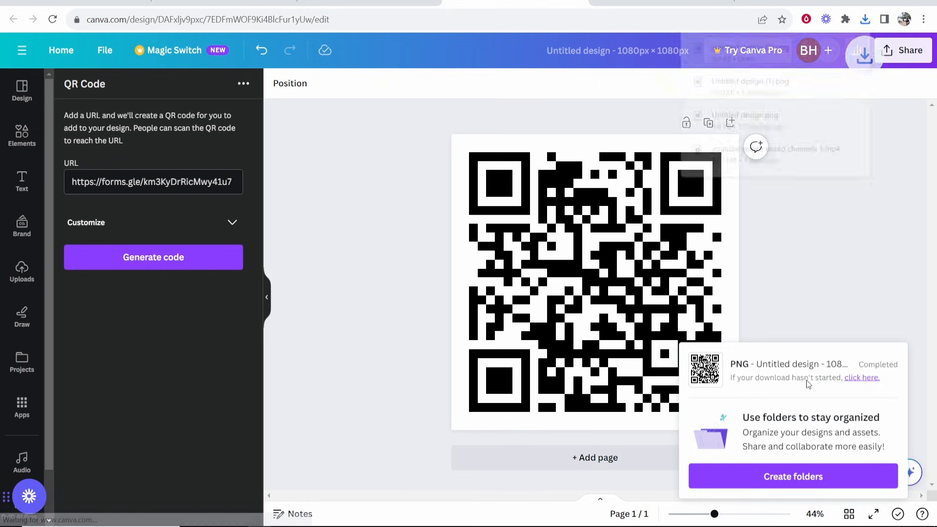
# Step: Open the downloaded QR code PNG in Windows Photos
pyautogui.click(864, 20)
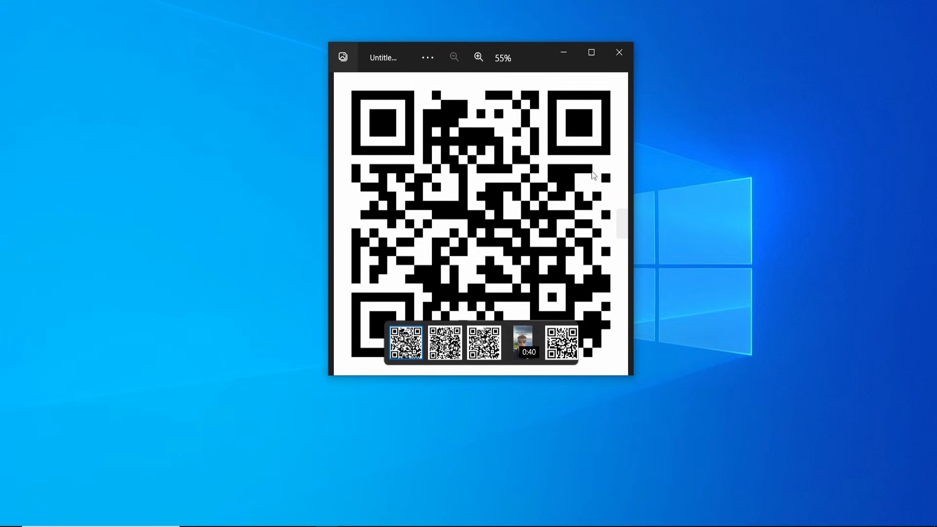
pyautogui.moveTo(711, 181)
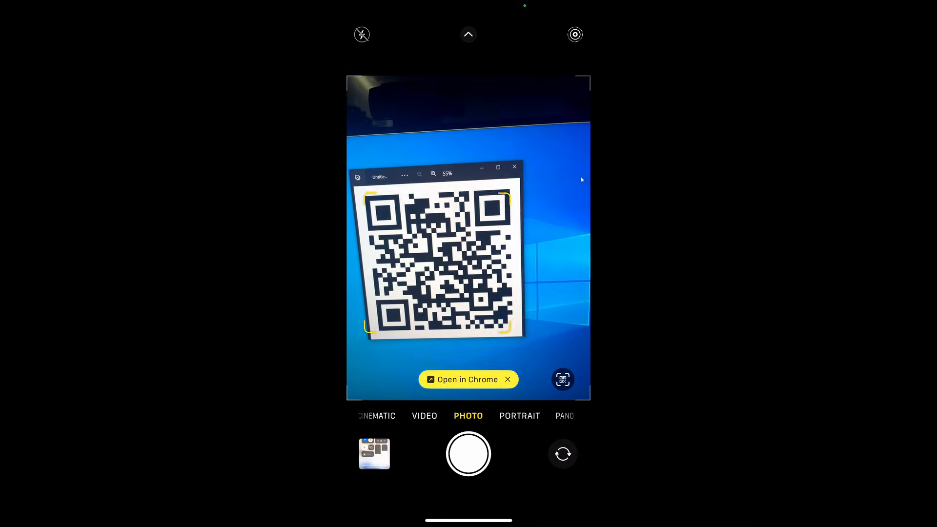
# Step: Open the scanned QR code's link to the KnowledgeBase Tutorial form in the phone's Chrome
pyautogui.click(467, 379)
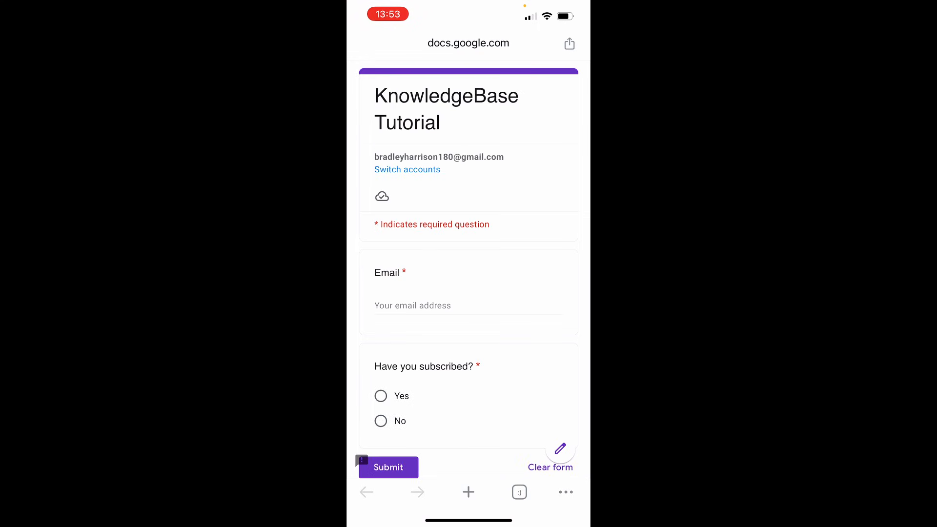